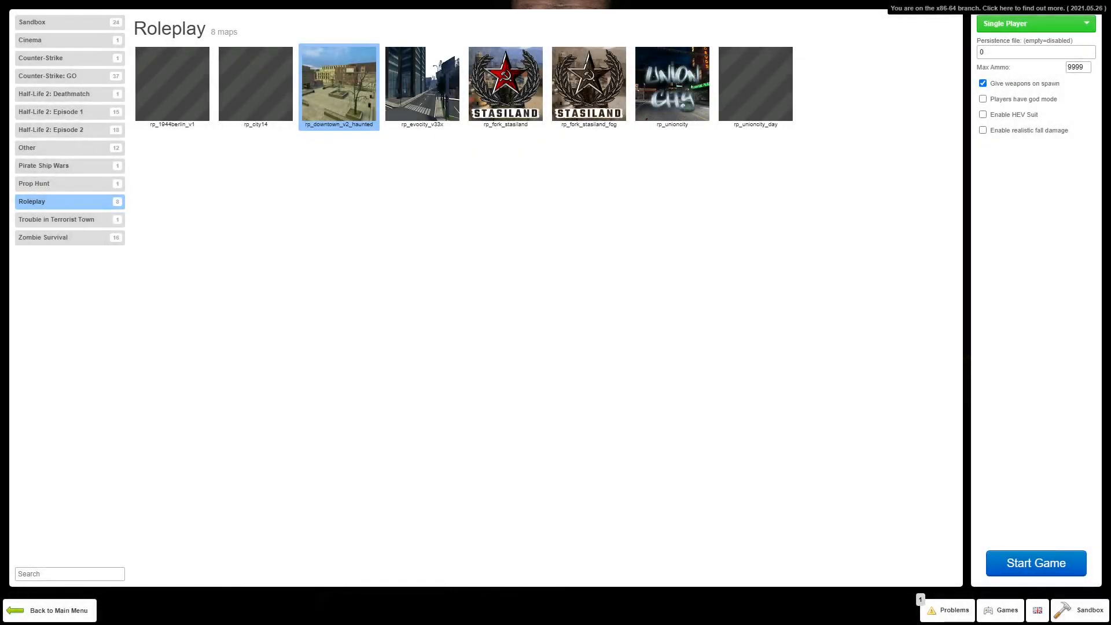
pyautogui.moveTo(580, 325)
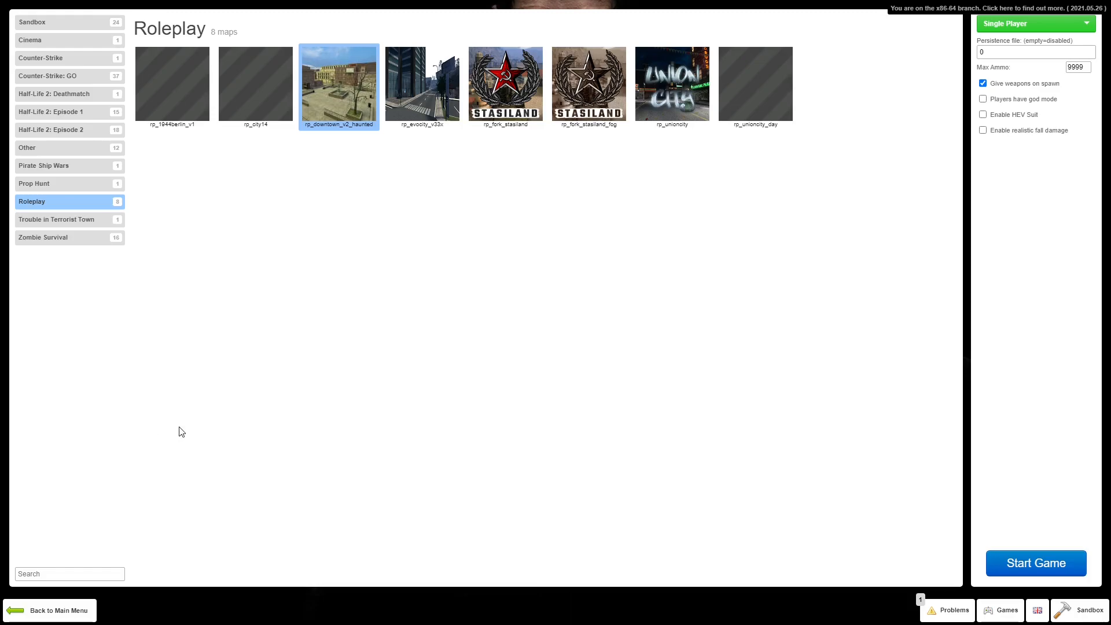
pyautogui.moveTo(203, 409)
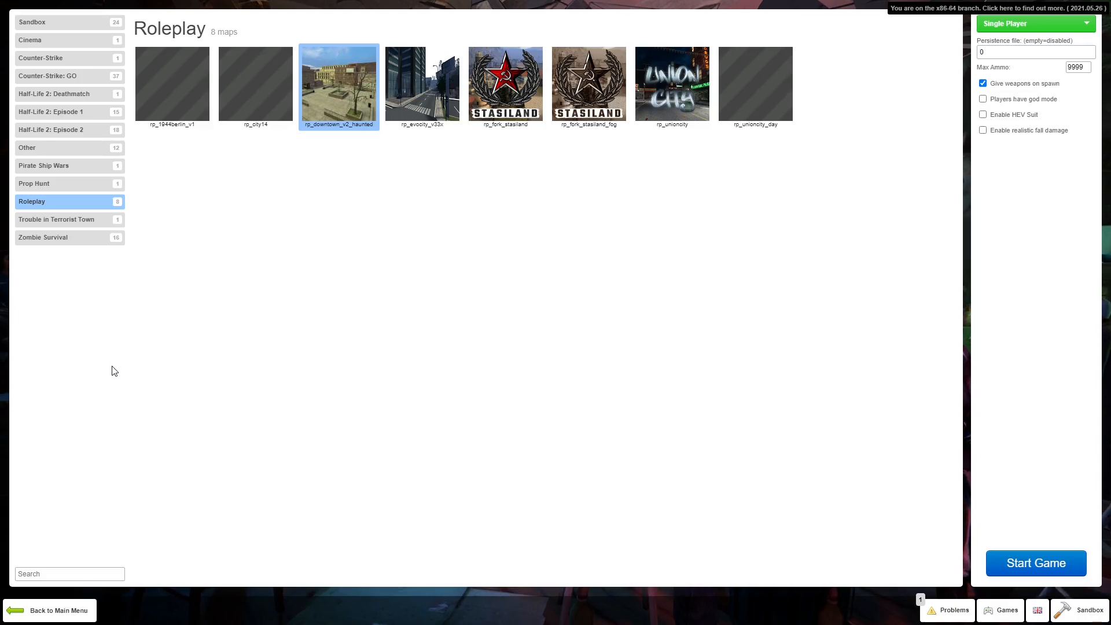
pyautogui.moveTo(849, 255)
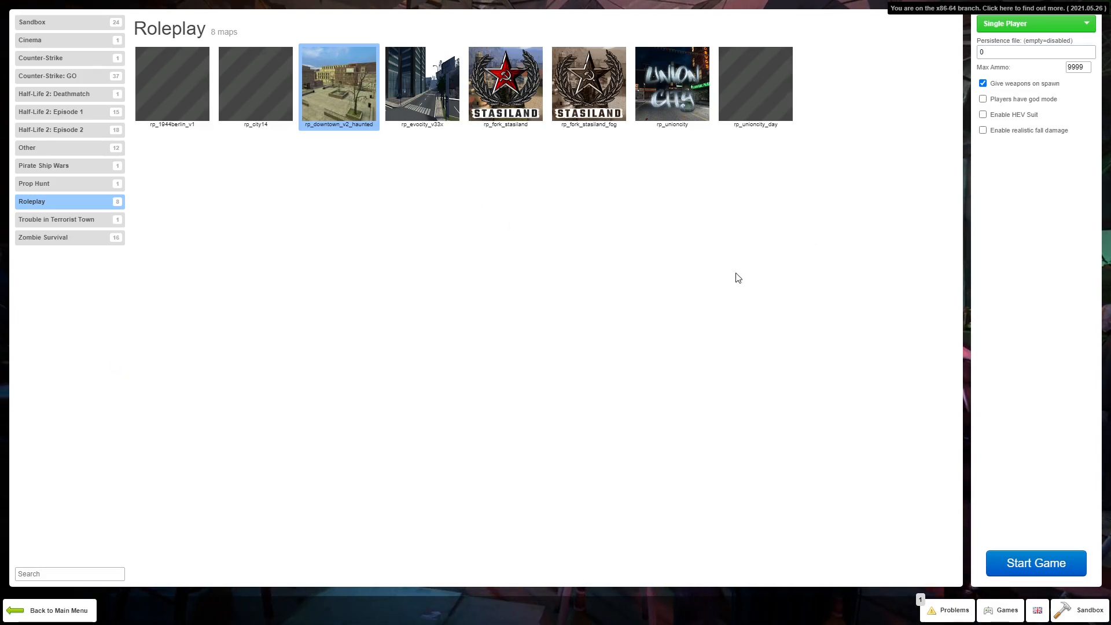
pyautogui.moveTo(861, 428)
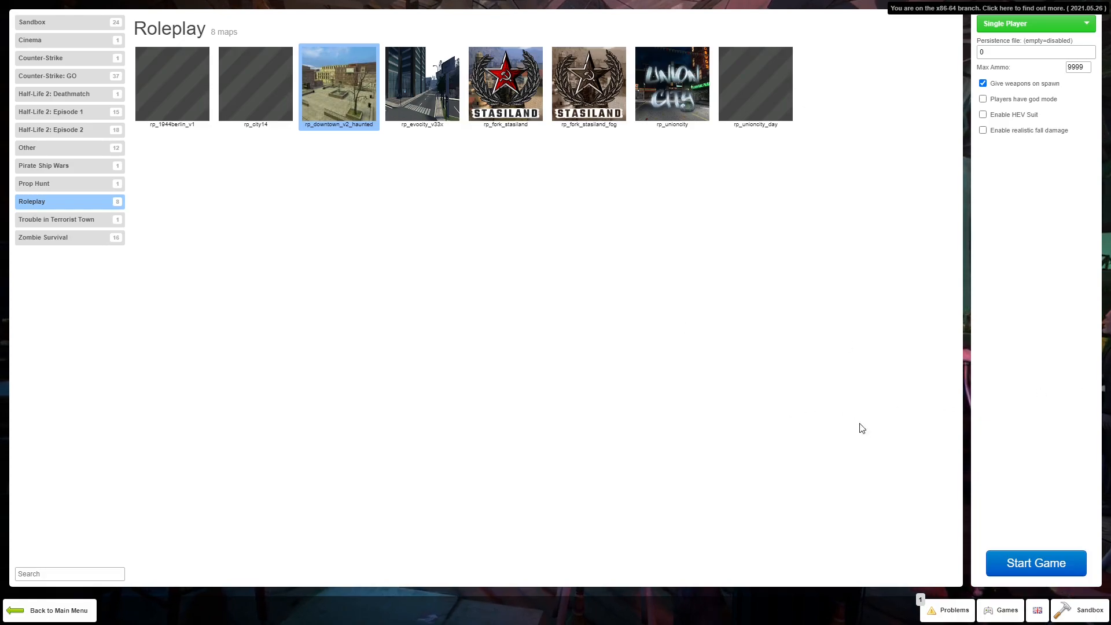
pyautogui.moveTo(313, 202)
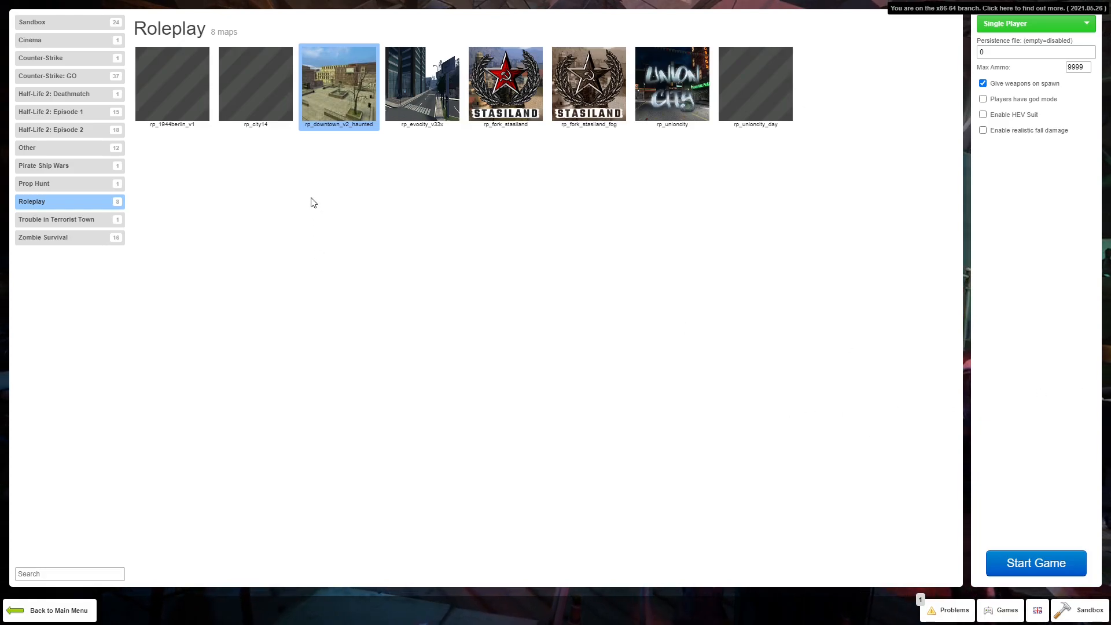
pyautogui.moveTo(224, 254)
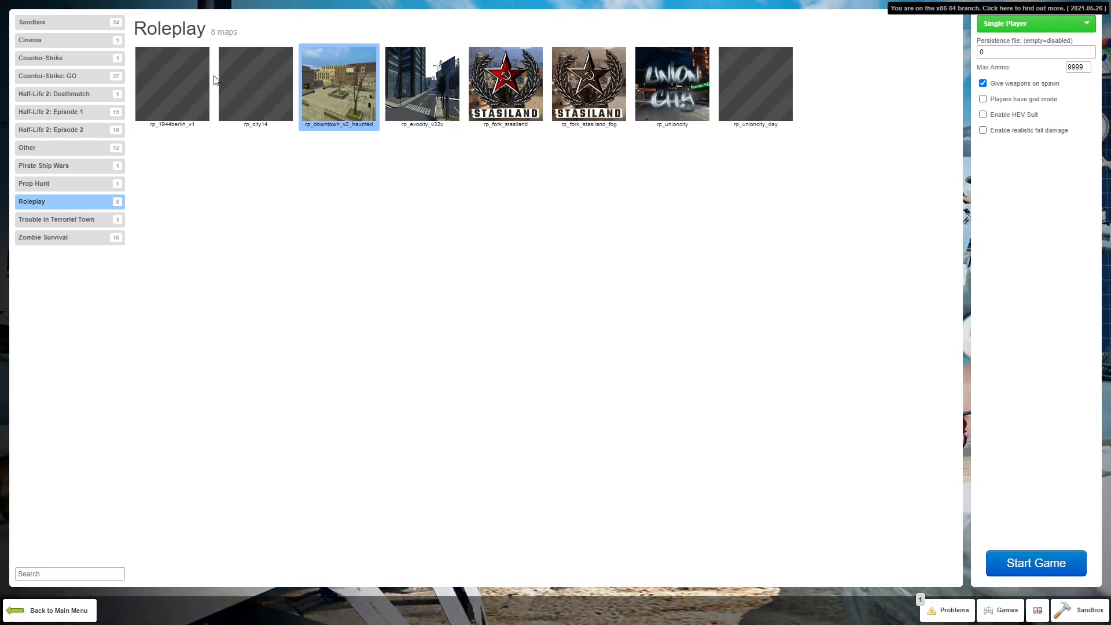
pyautogui.moveTo(180, 46)
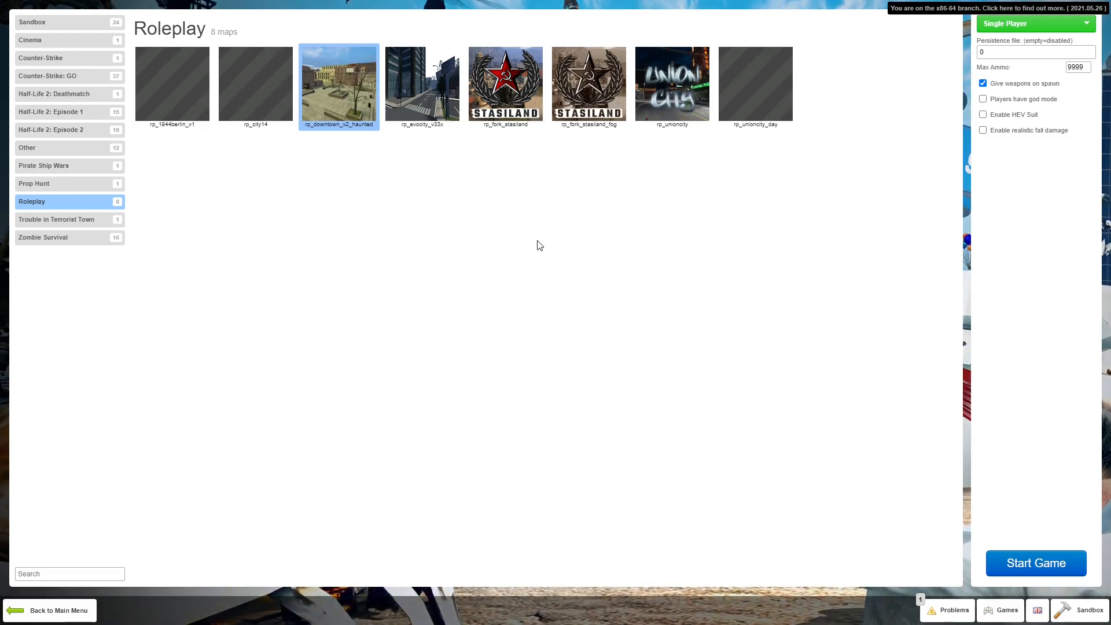
pyautogui.moveTo(523, 267)
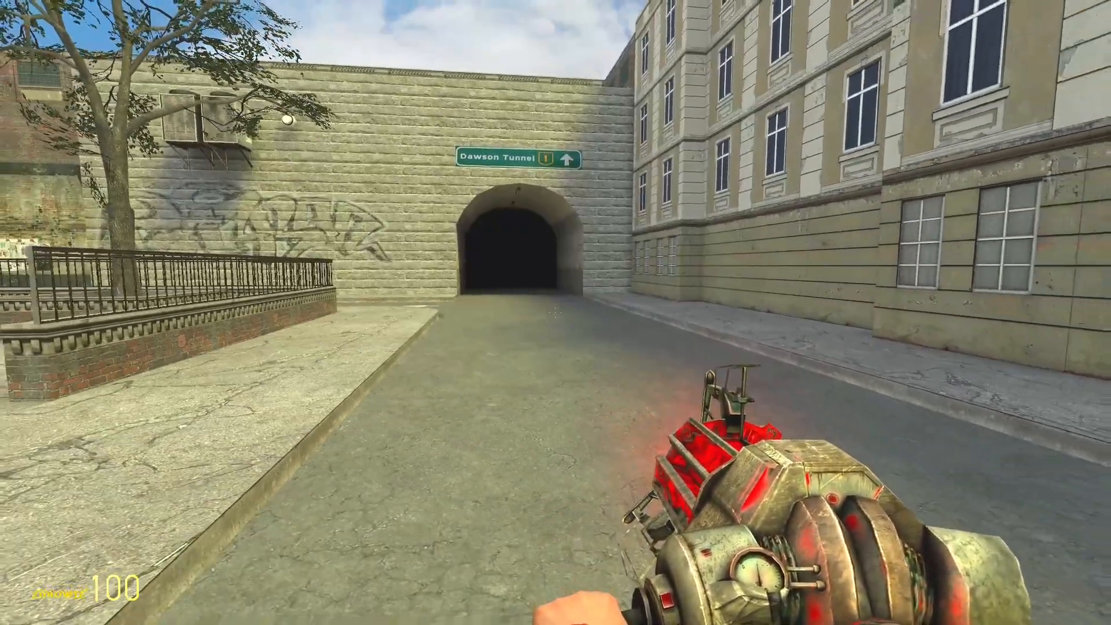
pyautogui.moveTo(555, 313)
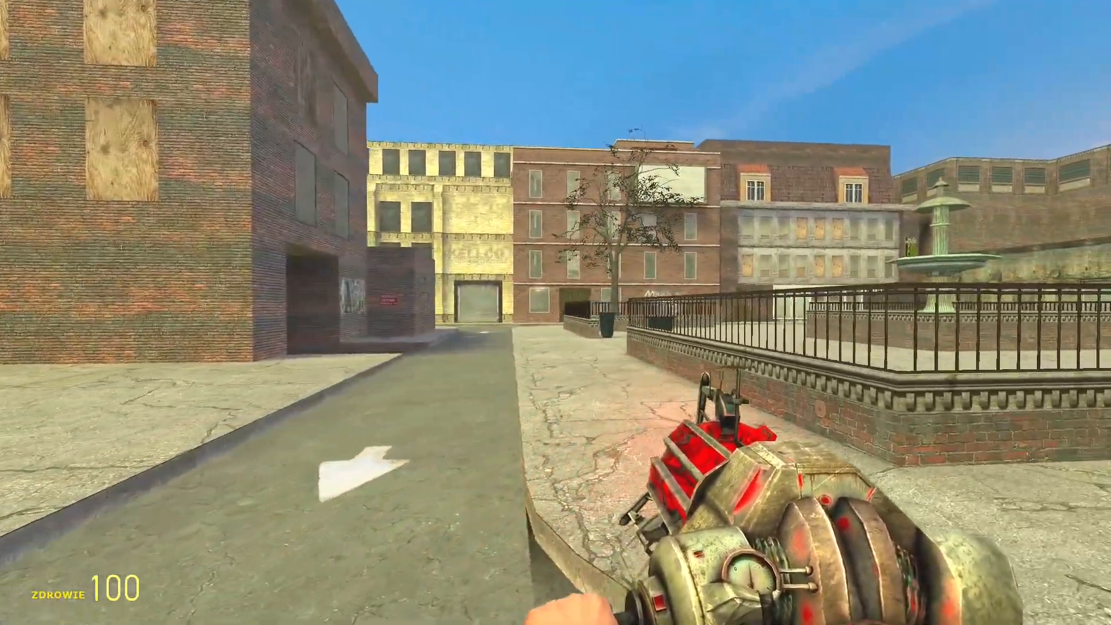
pyautogui.moveTo(555, 313)
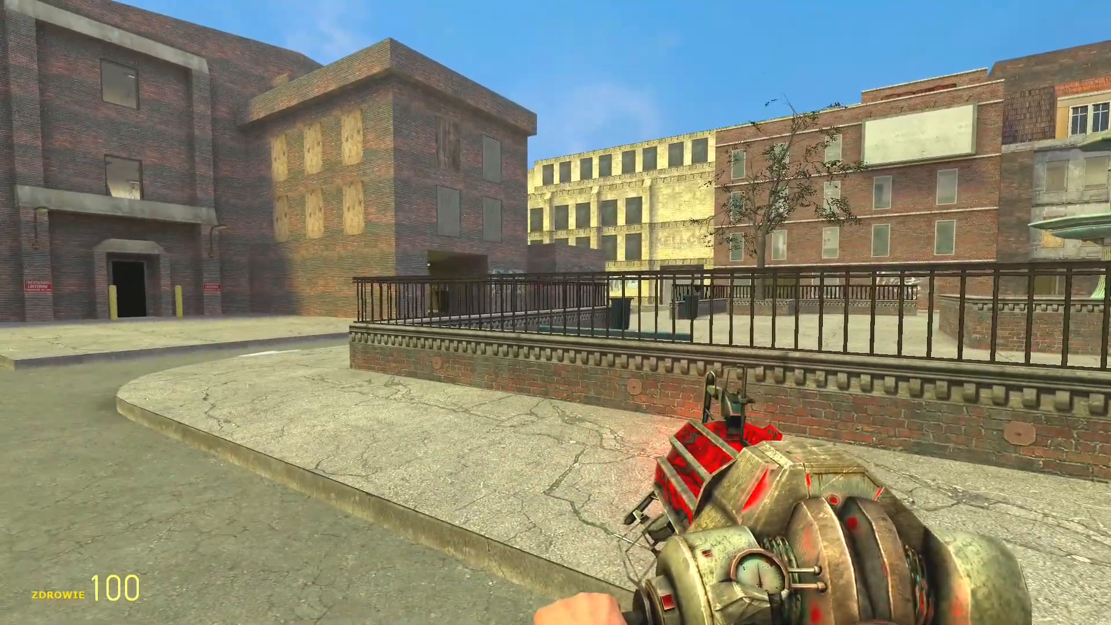
pyautogui.moveTo(556, 313)
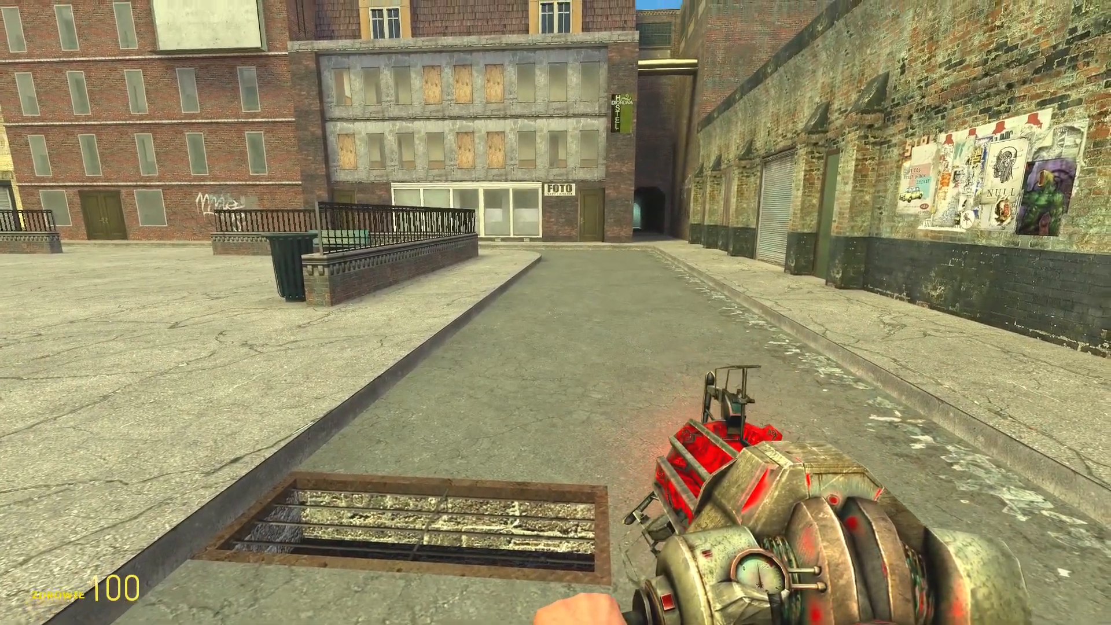
pyautogui.moveTo(555, 312)
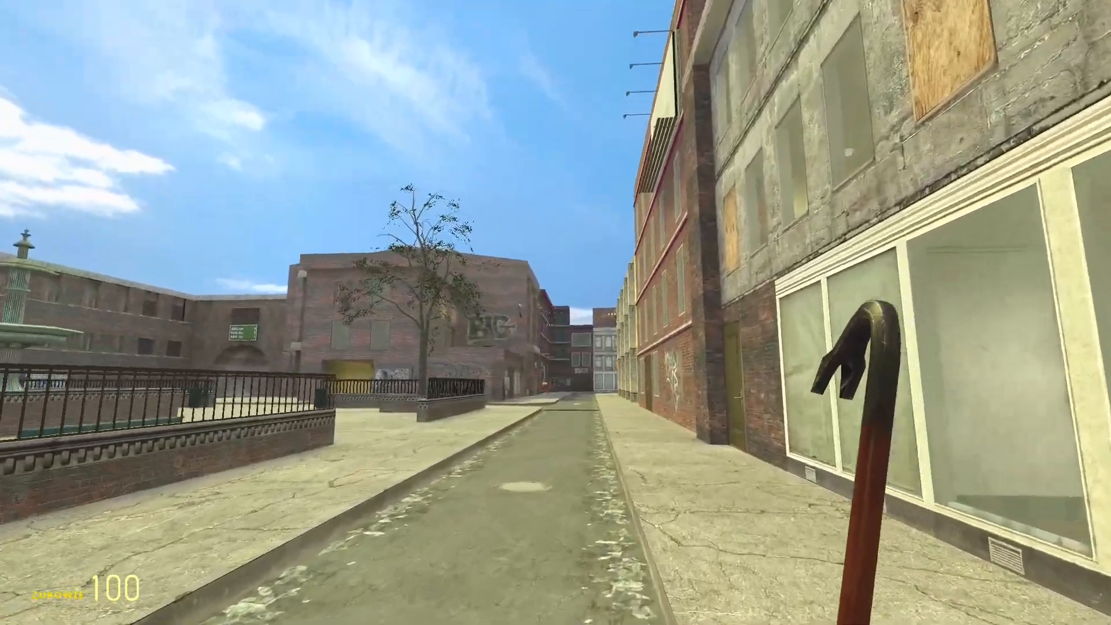
pyautogui.moveTo(556, 312)
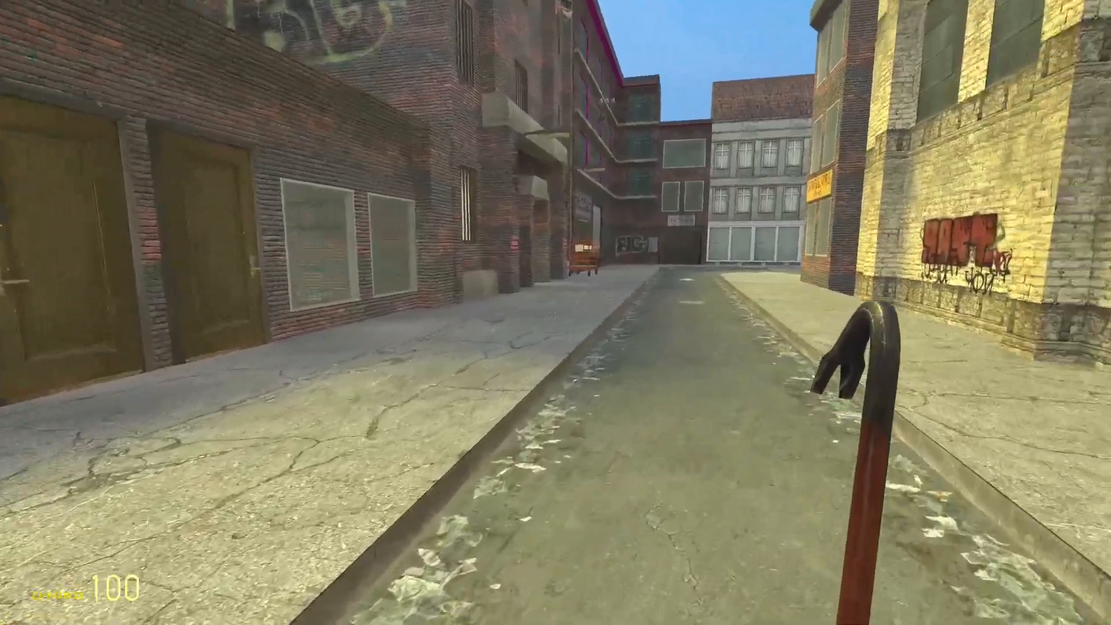
pyautogui.moveTo(555, 312)
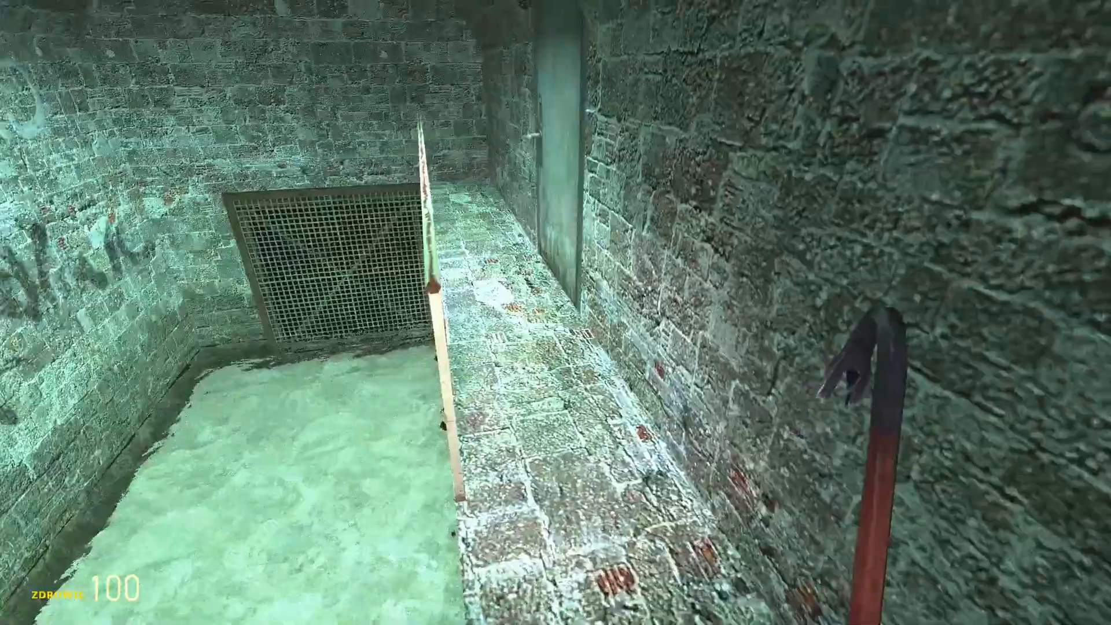
pyautogui.moveTo(555, 313)
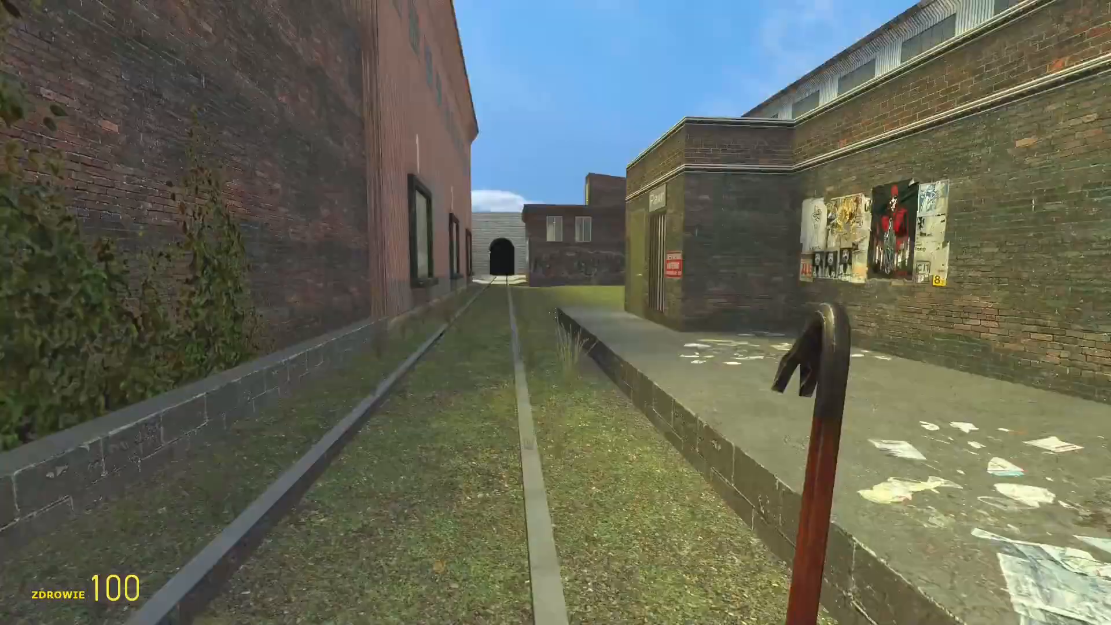
pyautogui.moveTo(556, 312)
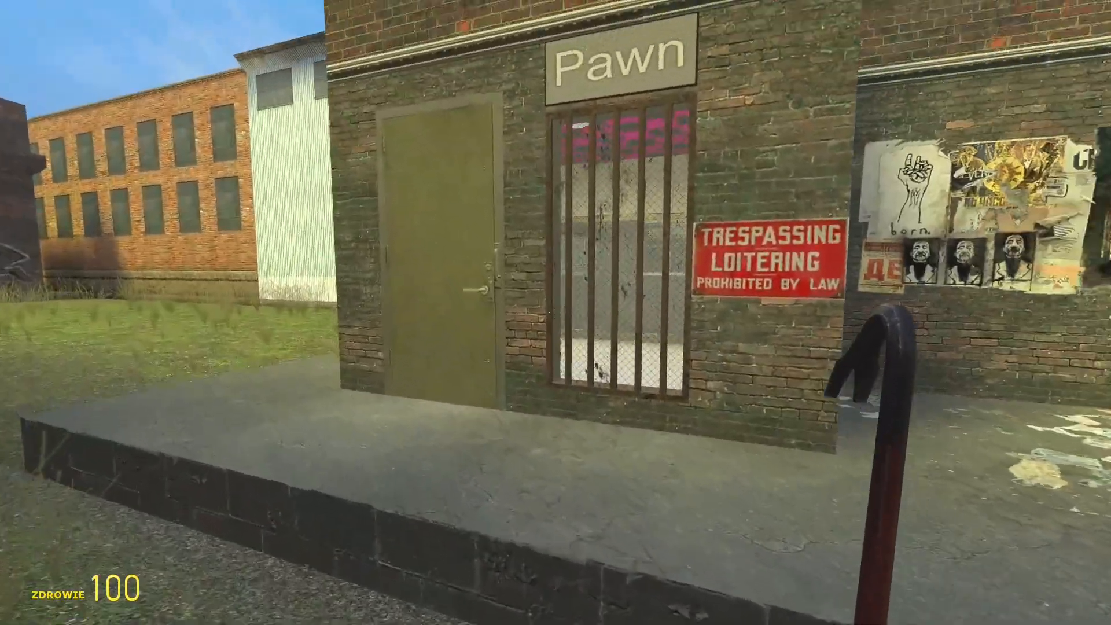
pyautogui.moveTo(556, 312)
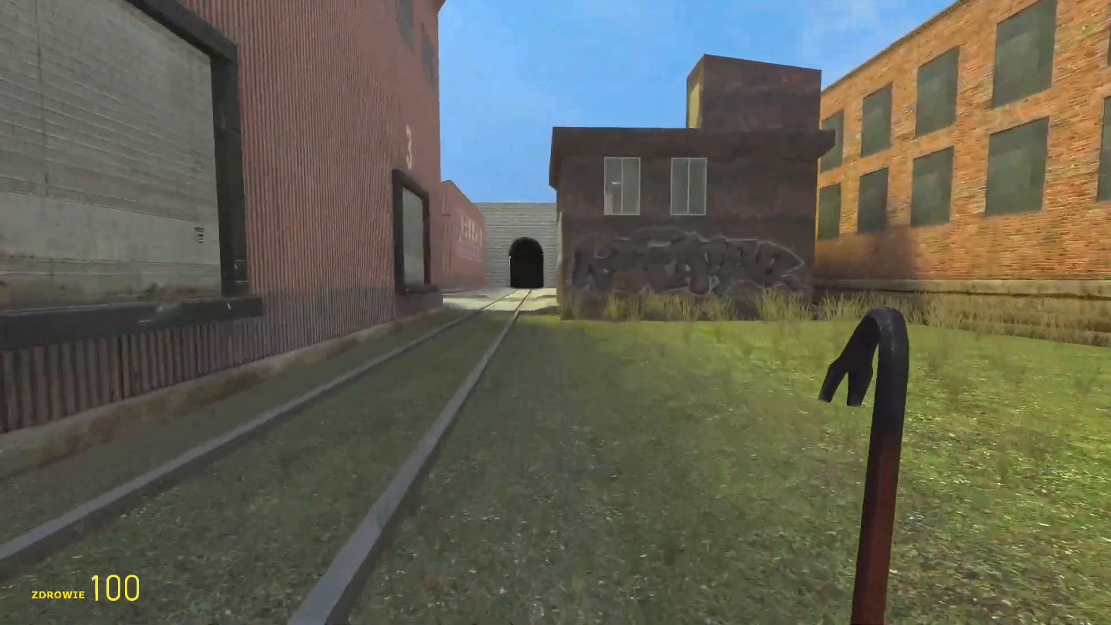
# Walk forward along the railway tracks past the Pawn shop into the Kellco warehouse yard
pyautogui.press('w')
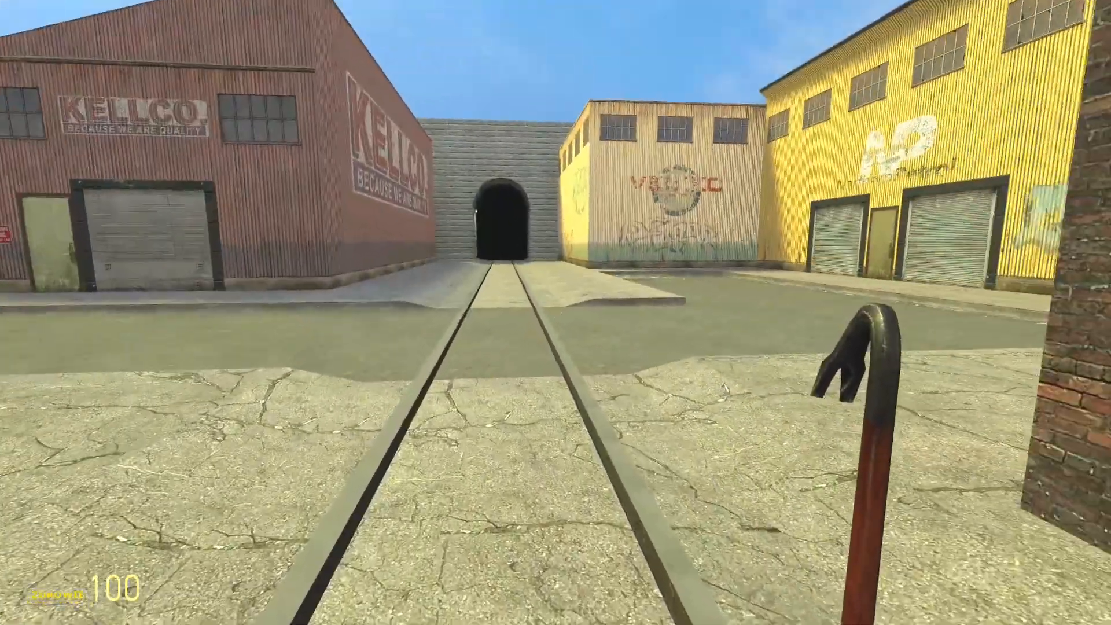
pyautogui.moveTo(556, 312)
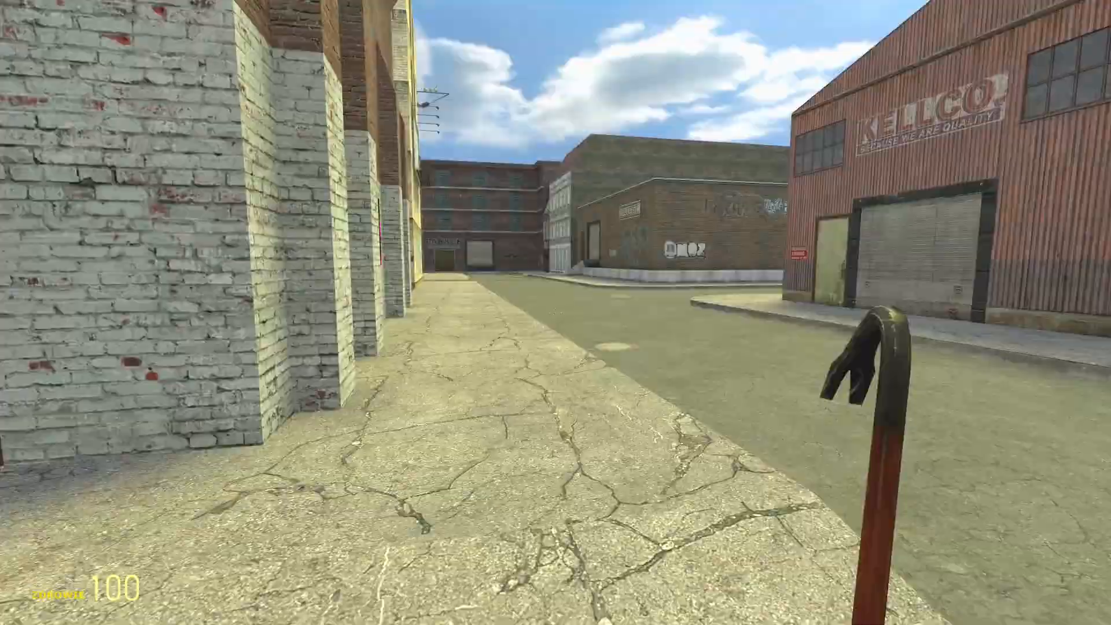